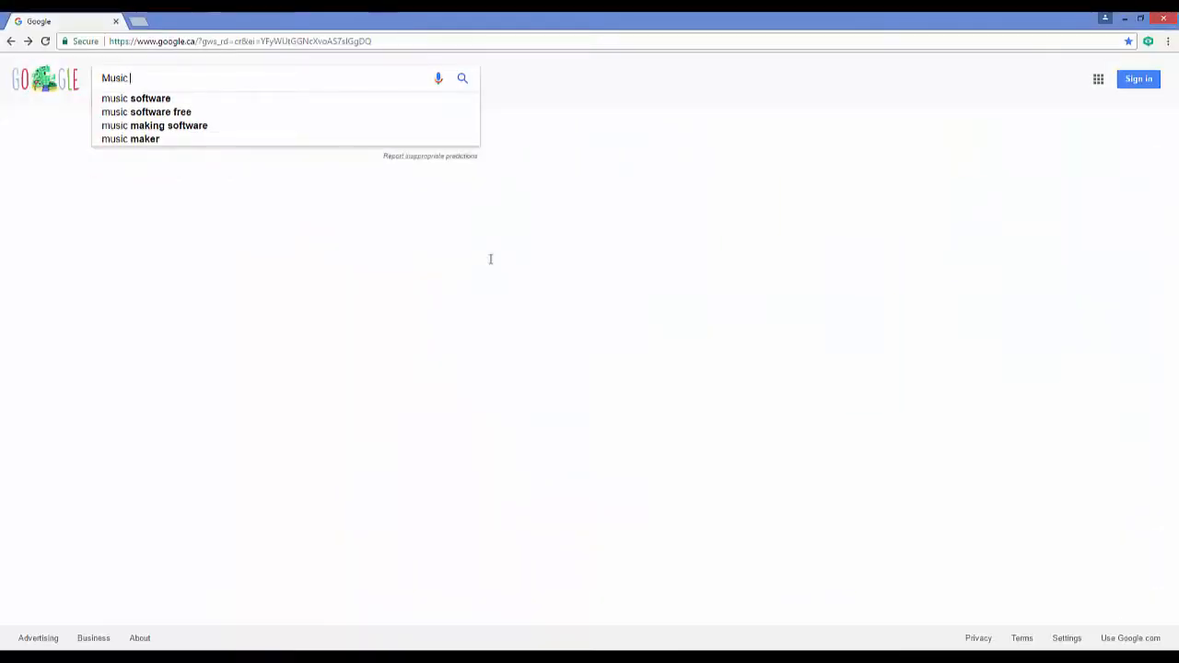
Search Google for 'music software' and scroll through the results
left_click(135, 98)
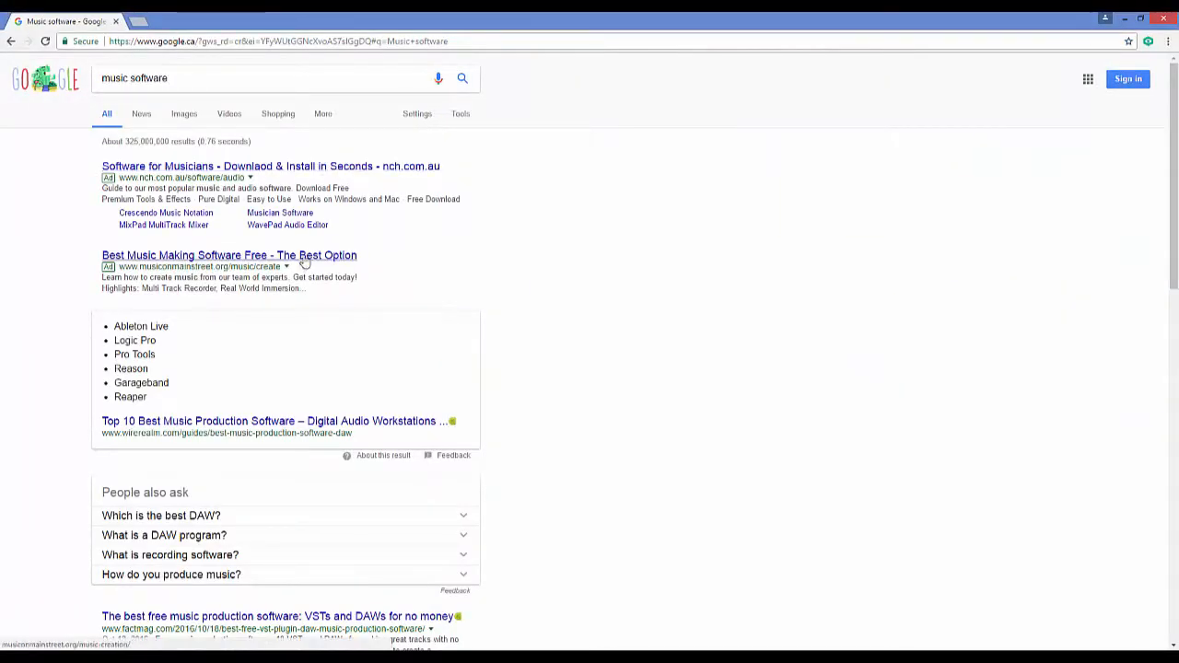
scroll("down", 3)
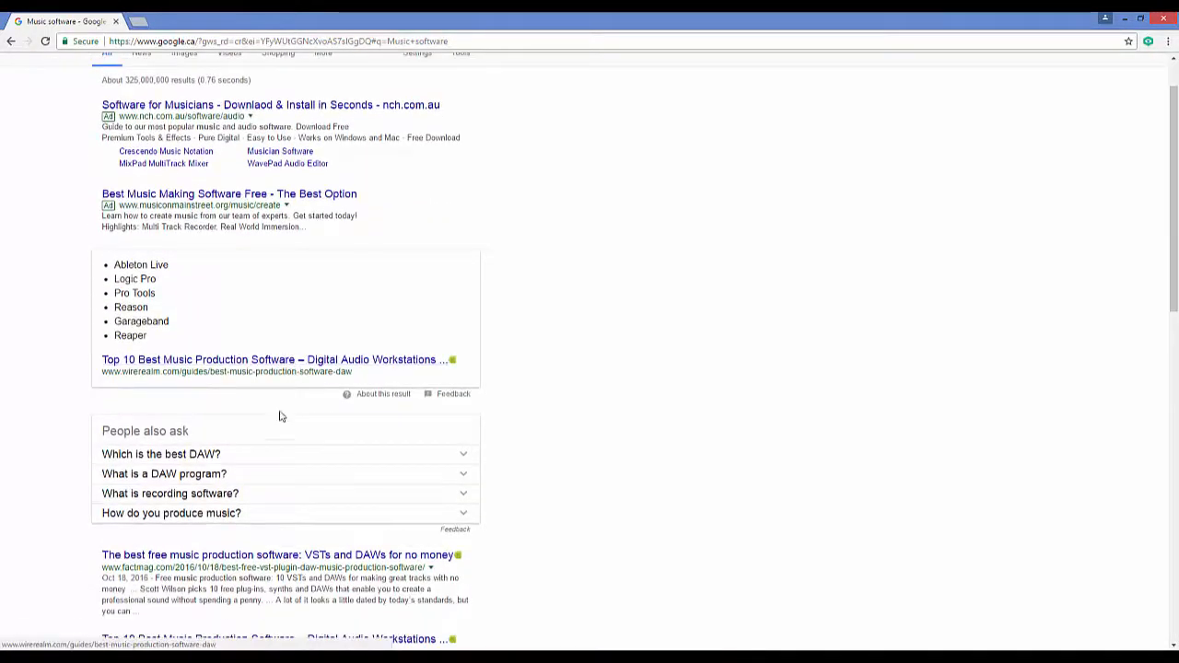
Open the wirerealm.com Top 10 music production software guide and read its DAW list
left_click(276, 359)
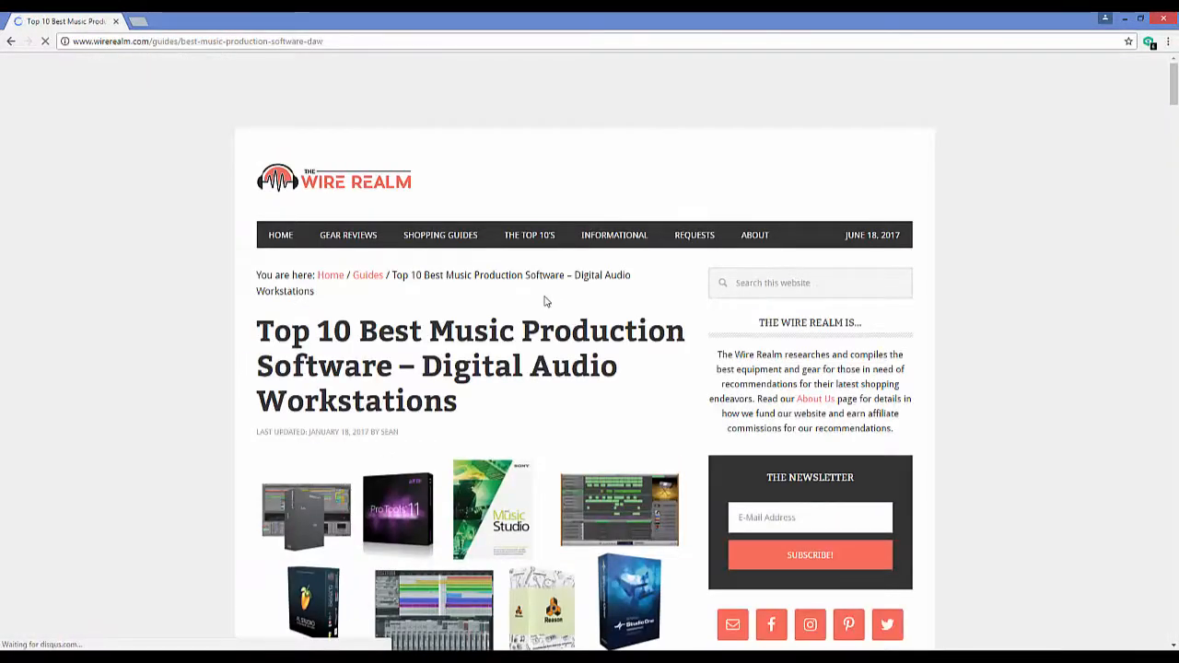
scroll("down", 3)
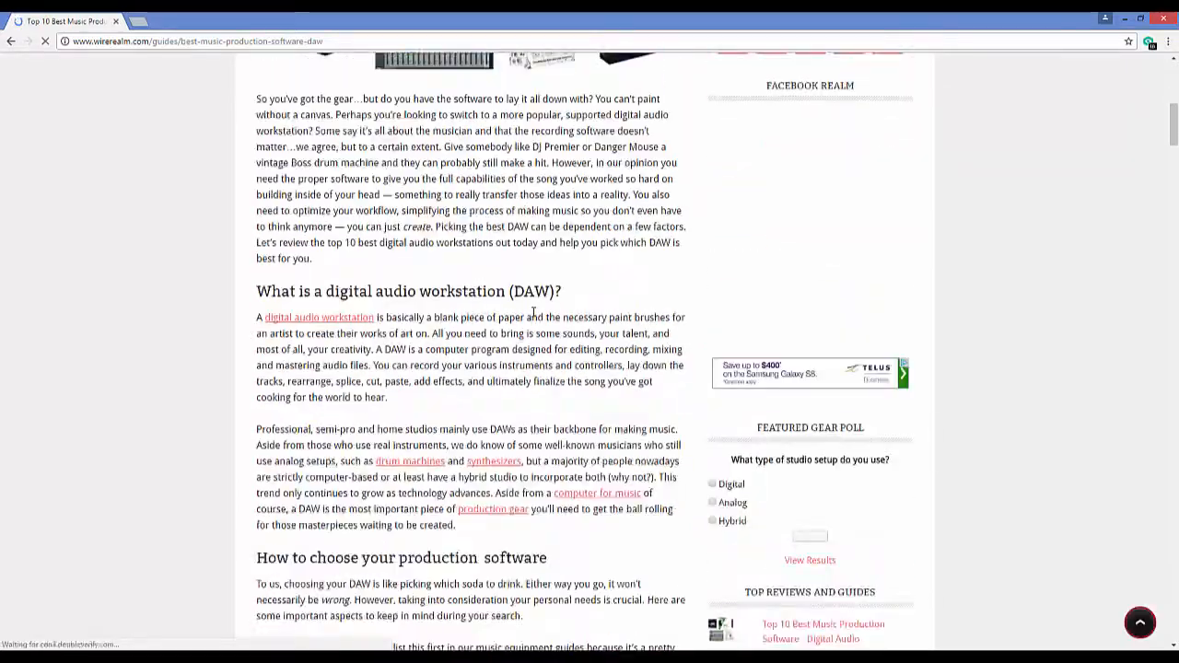
scroll("down", 3)
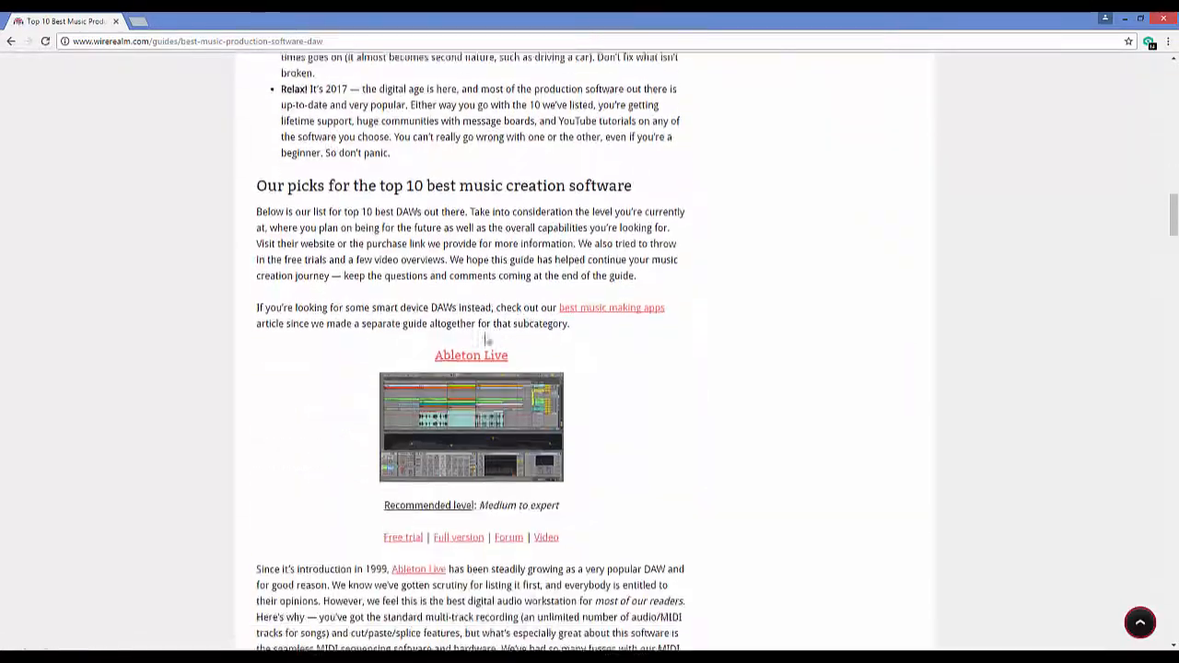
scroll("down", 3)
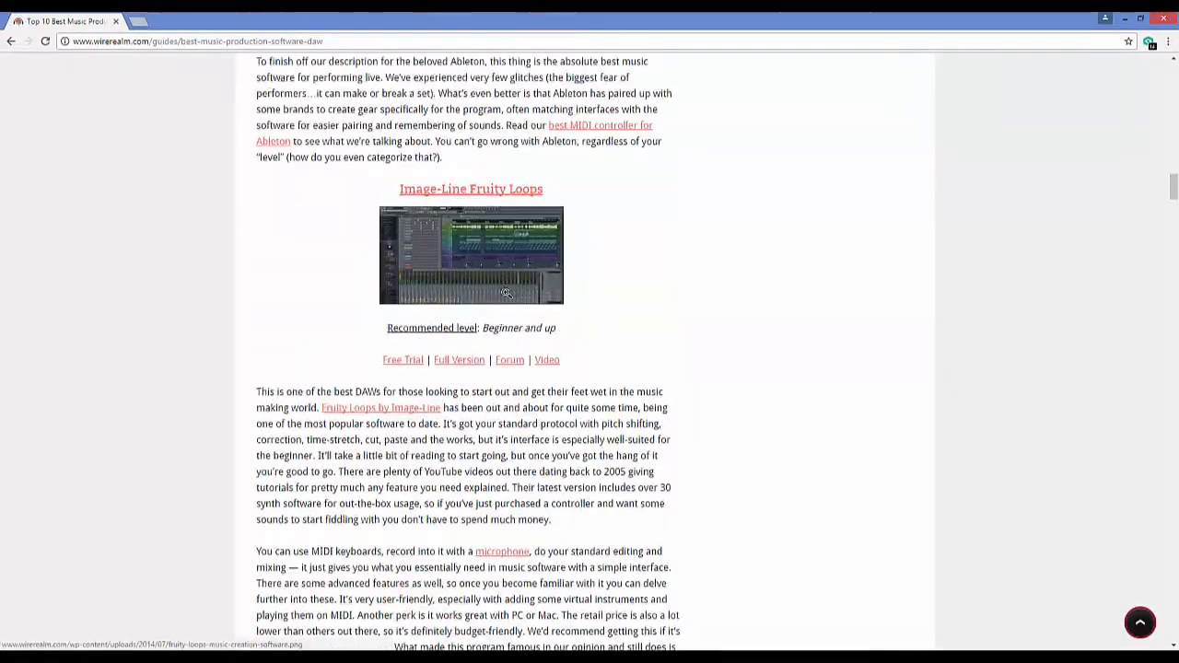
scroll("down", 3)
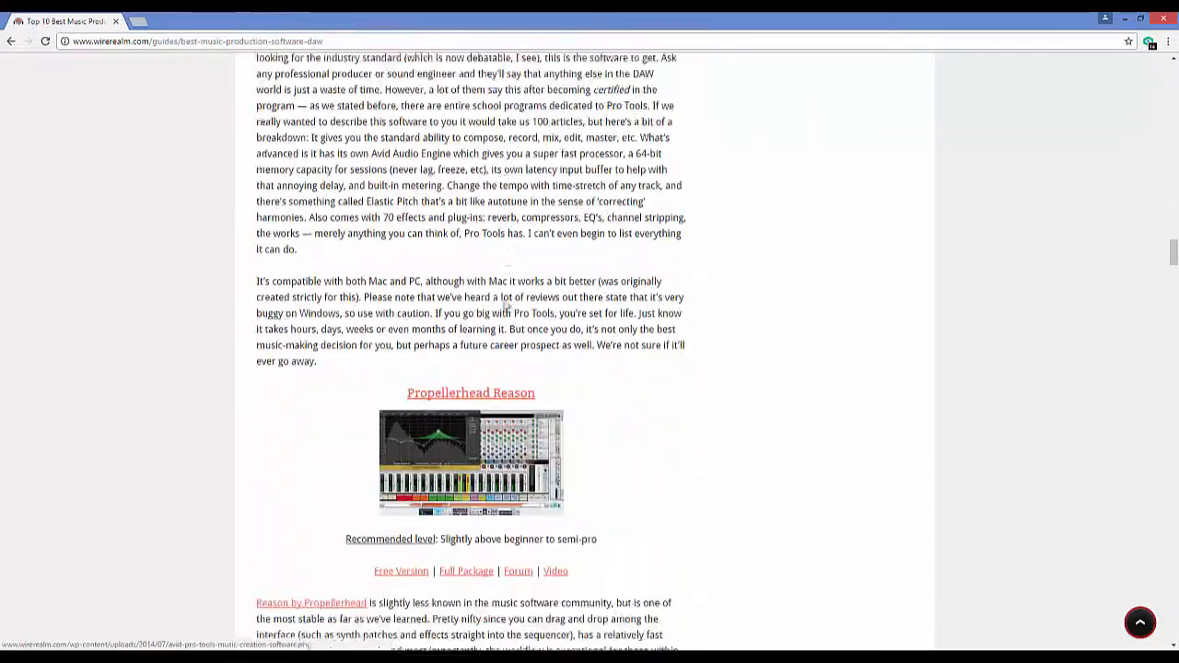
scroll("down", 3)
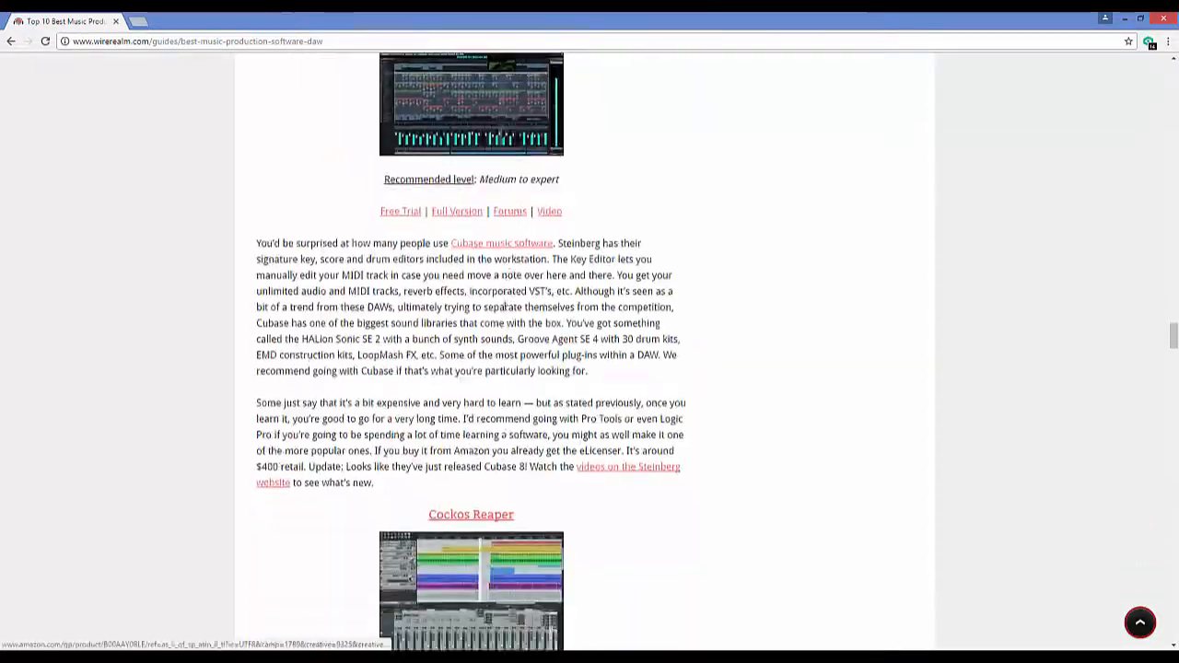
scroll("down", 3)
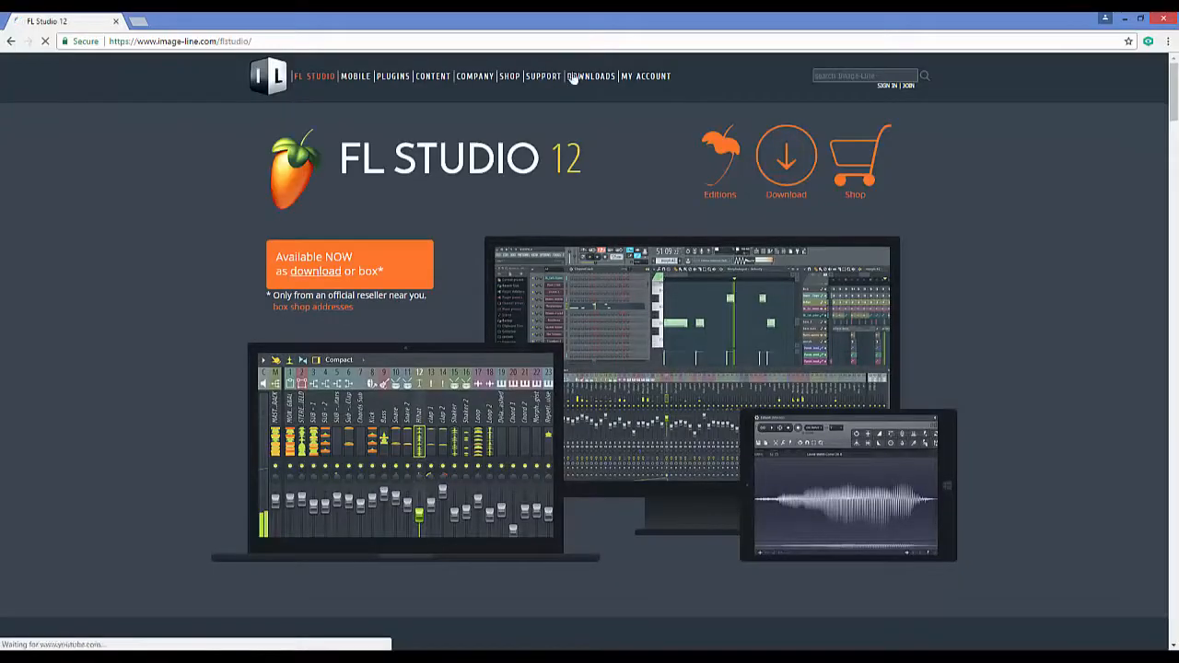
Go to the FL Studio 12 downloads page on image-line.com
left_click(590, 76)
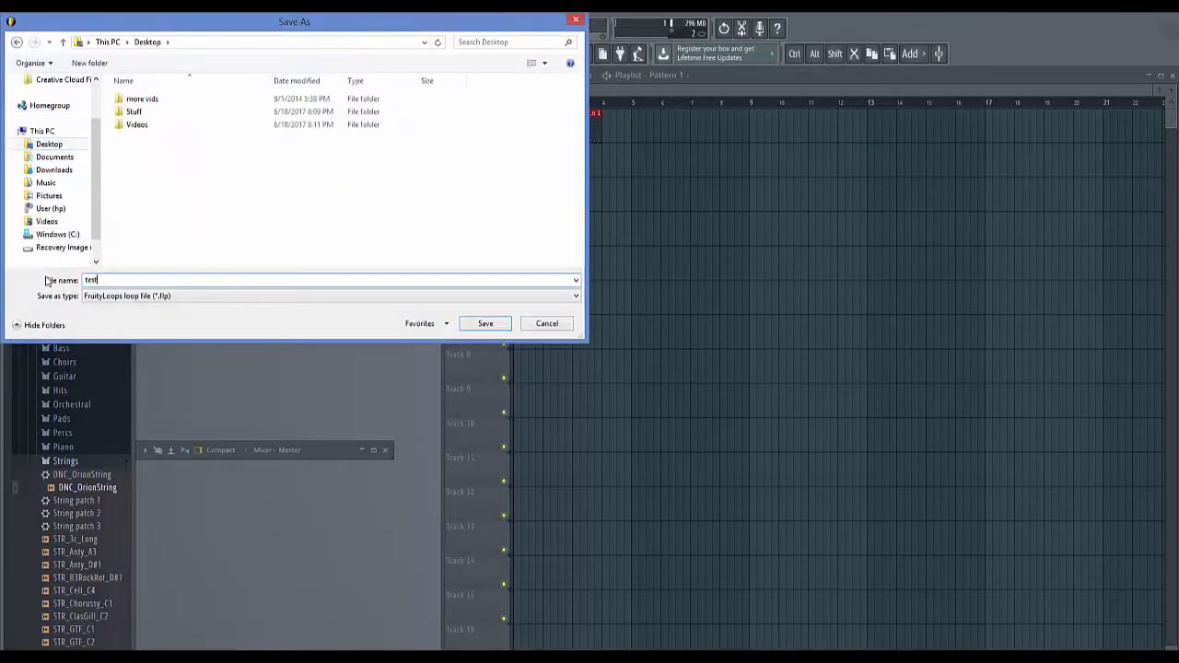
Save the FL Studio project as 'test' and dismiss the demo-version warning
left_click(484, 323)
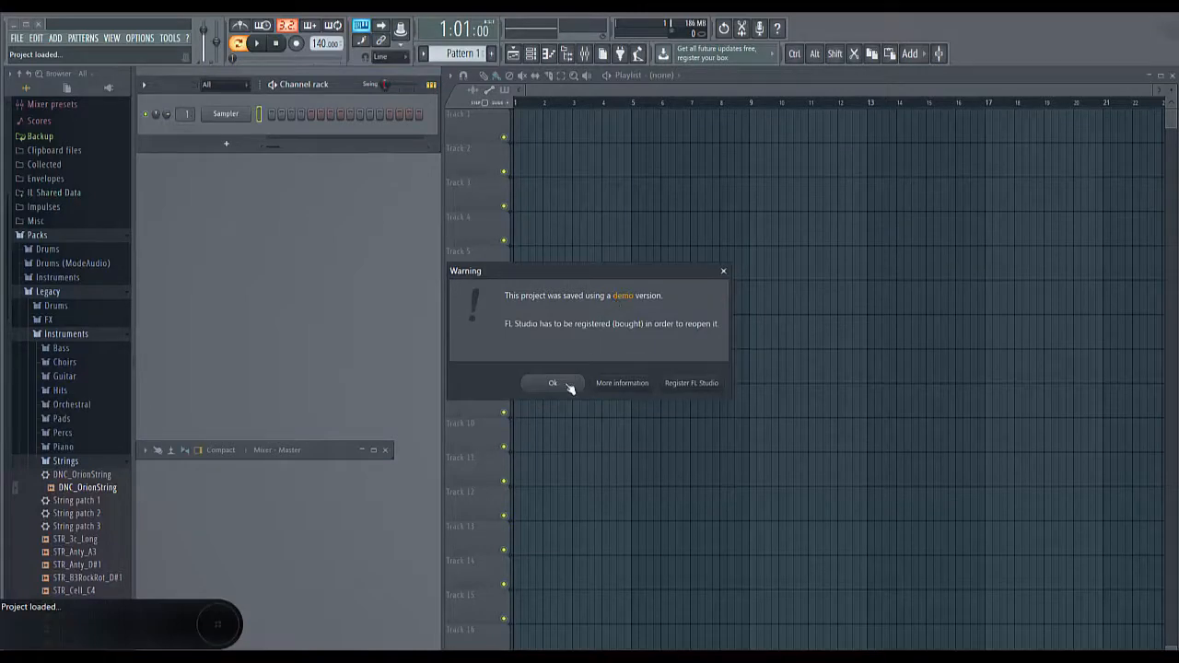
left_click(552, 383)
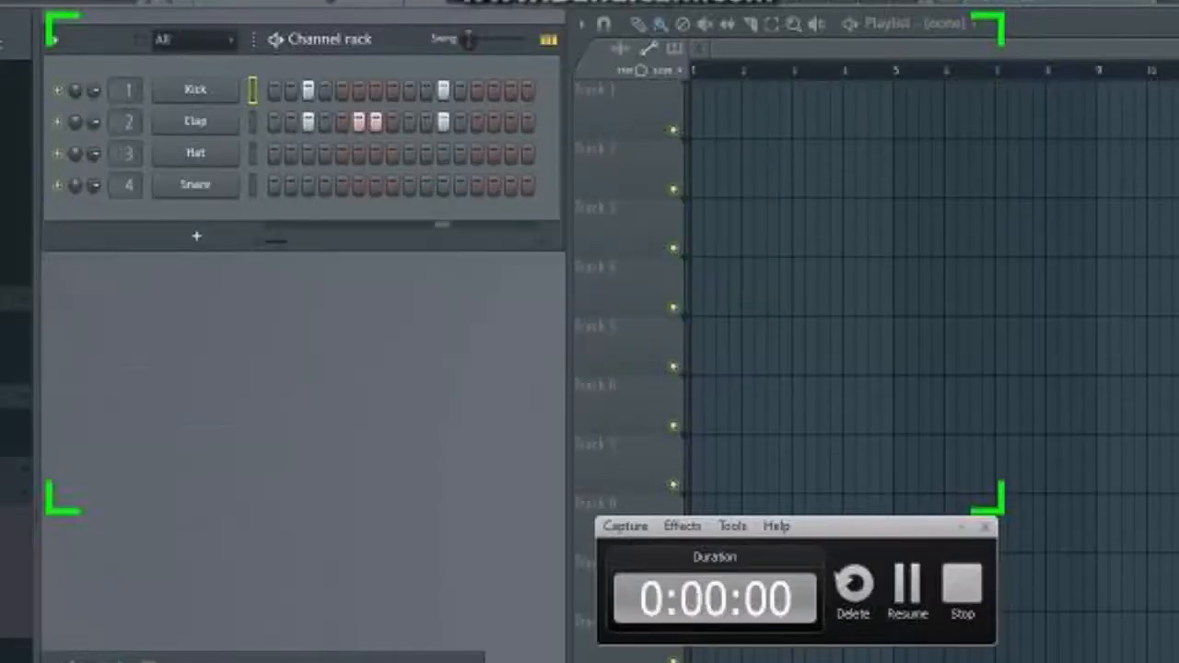
Stop the screen recording of the drum pattern and generate the video file
left_click(965, 606)
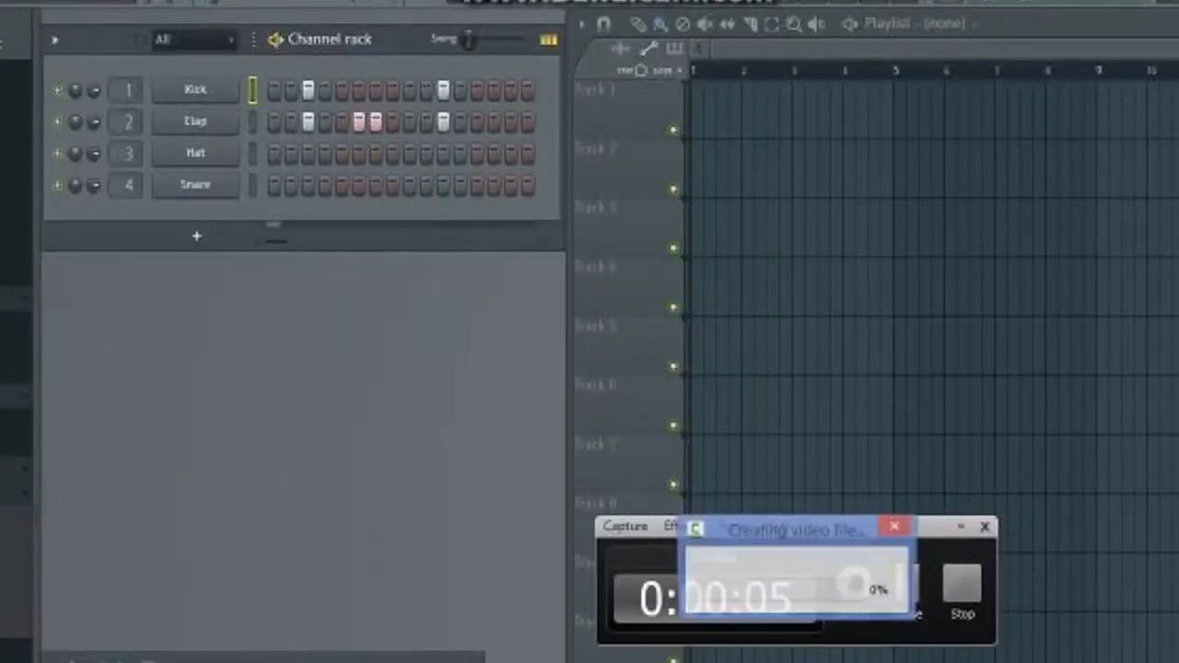